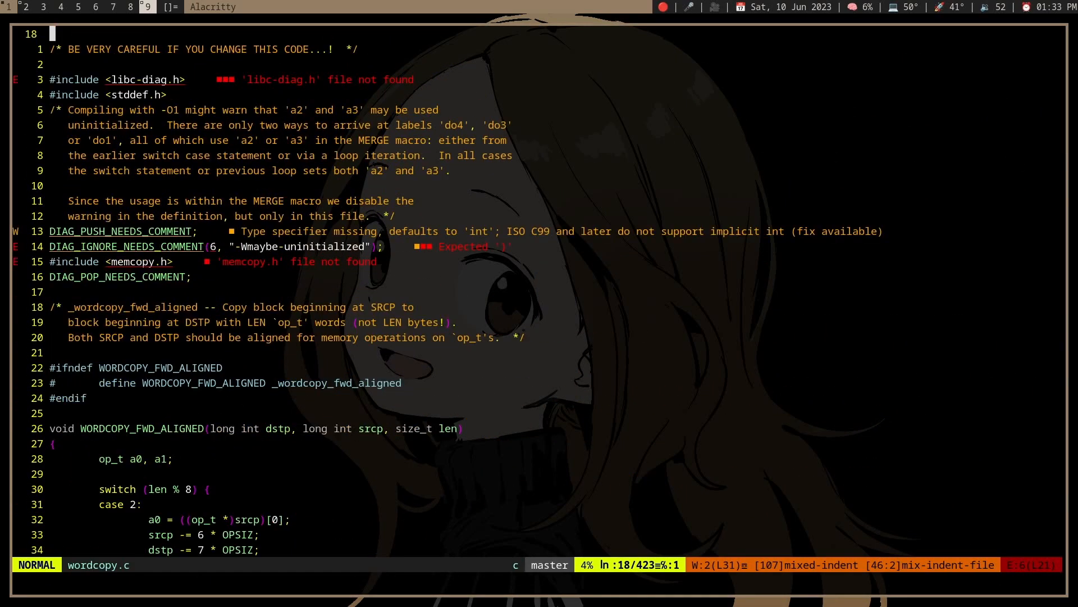
# Step: Scroll down through glibc's unrolled word-copy loop before moving to the my_memcpy file
pyautogui.scroll(-3)
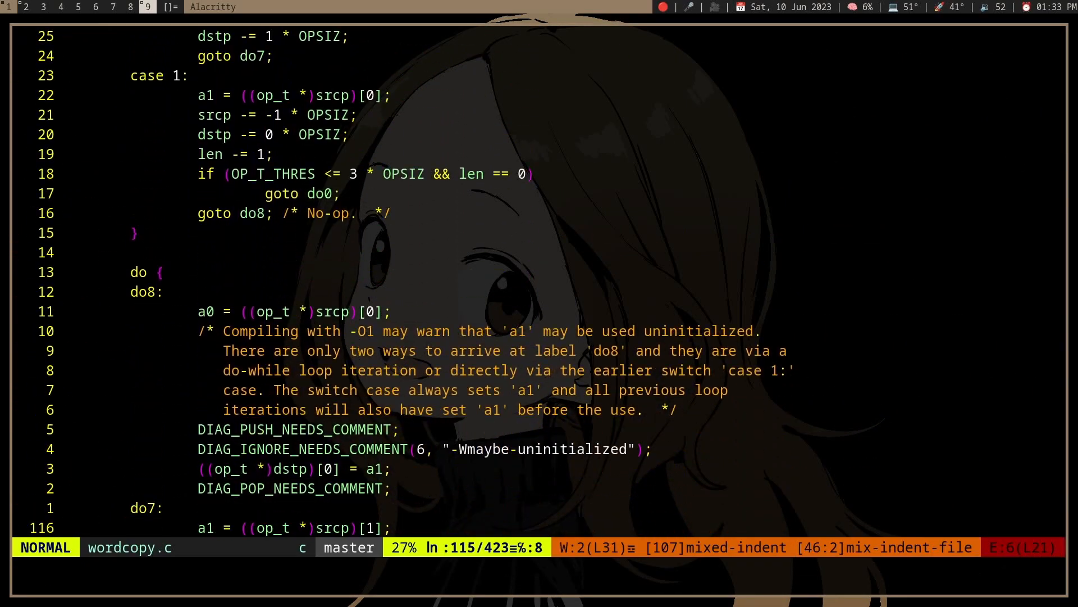
pyautogui.scroll(-3)
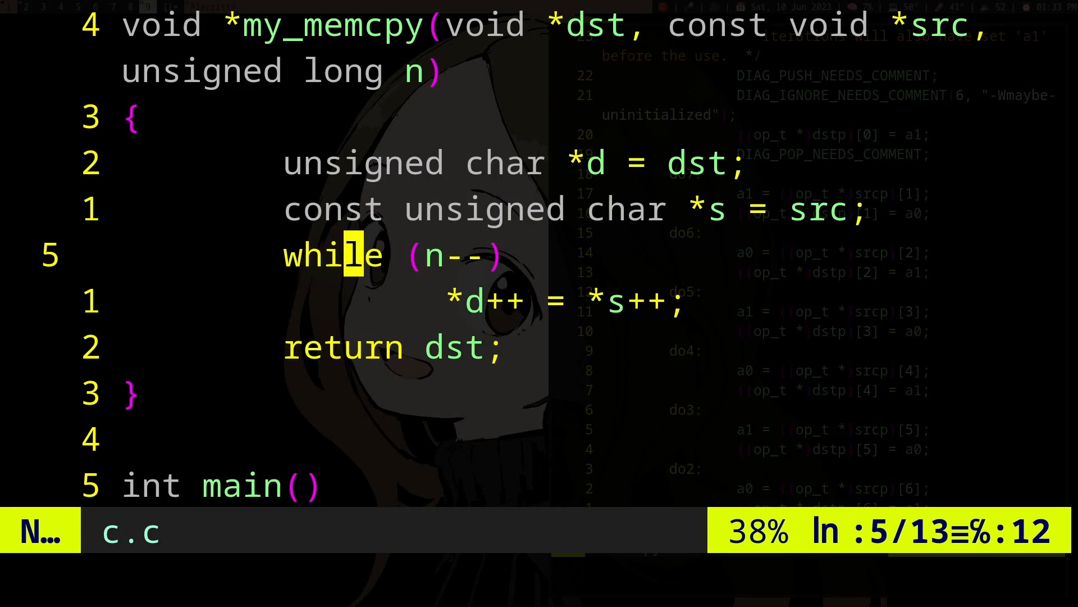
# Step: Yank the loop condition and byte-copy statement, repeat the copy eight times inside braces
pyautogui.press('v')
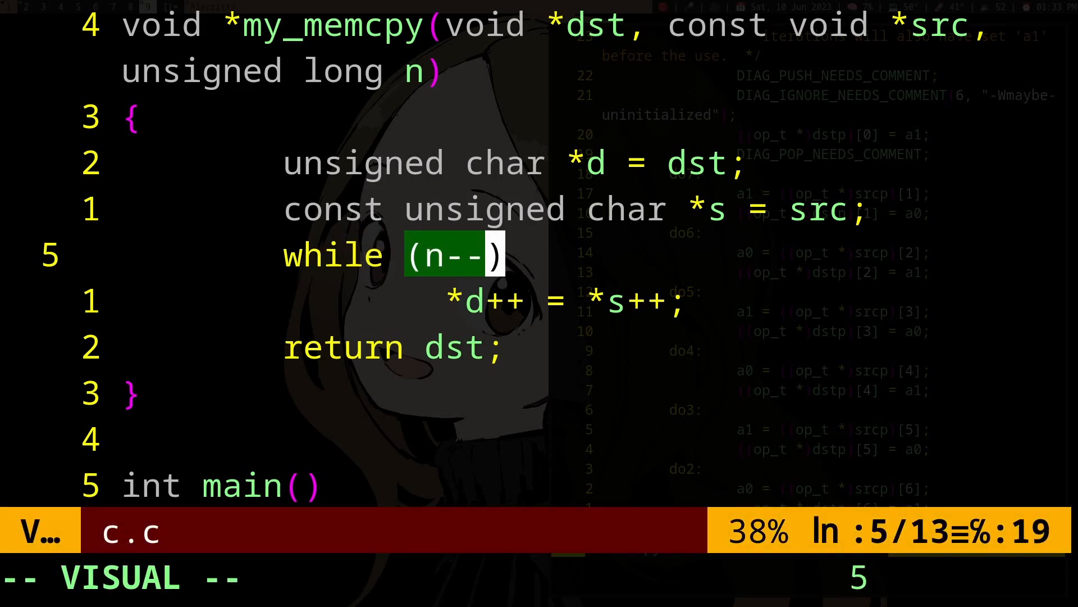
pyautogui.press('Escape')
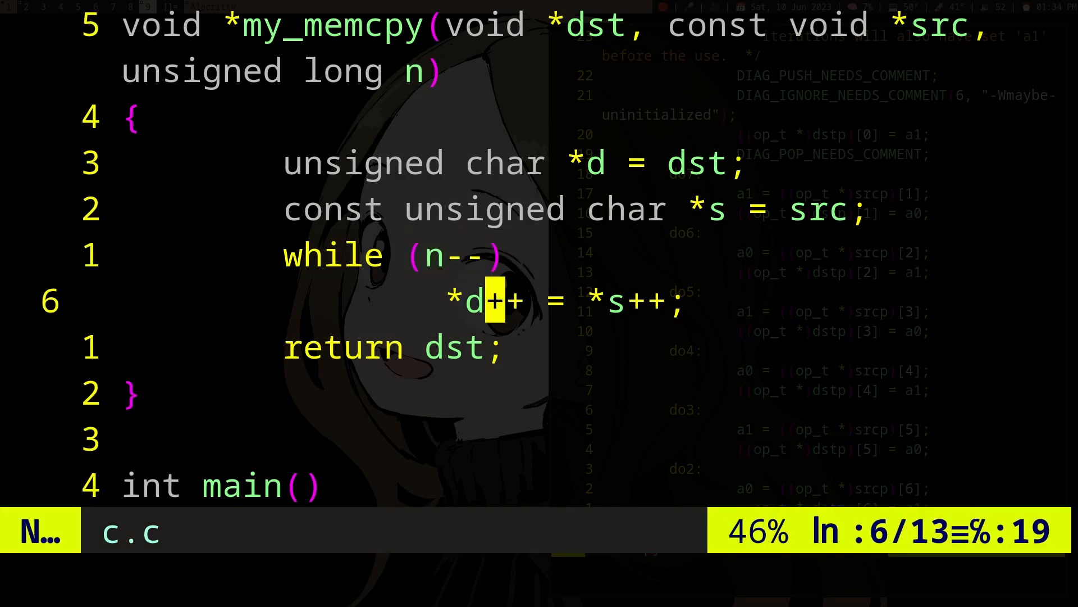
pyautogui.press('v')
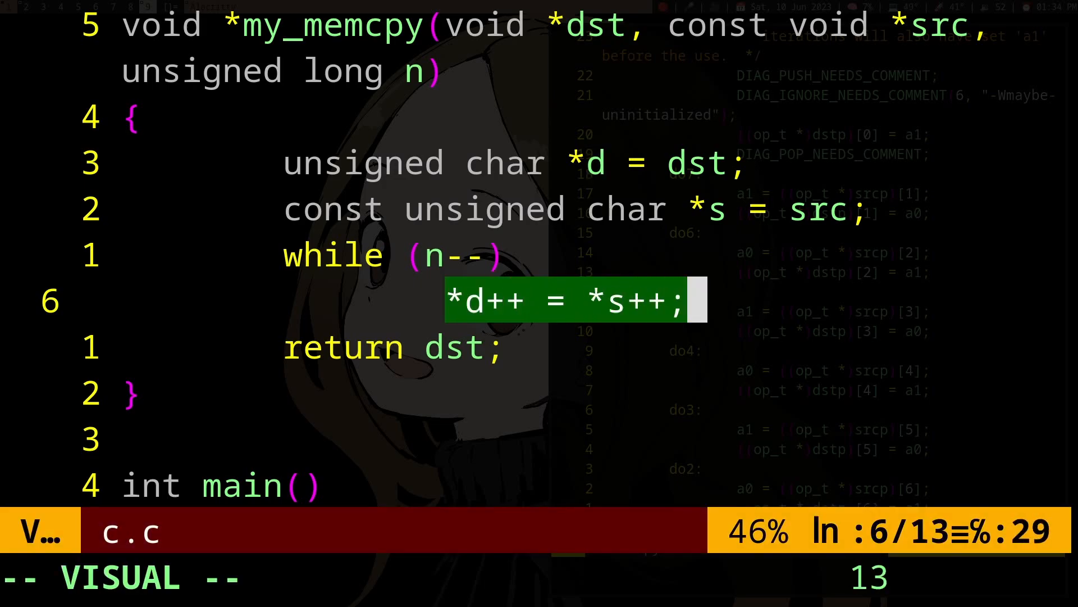
pyautogui.press('Escape')
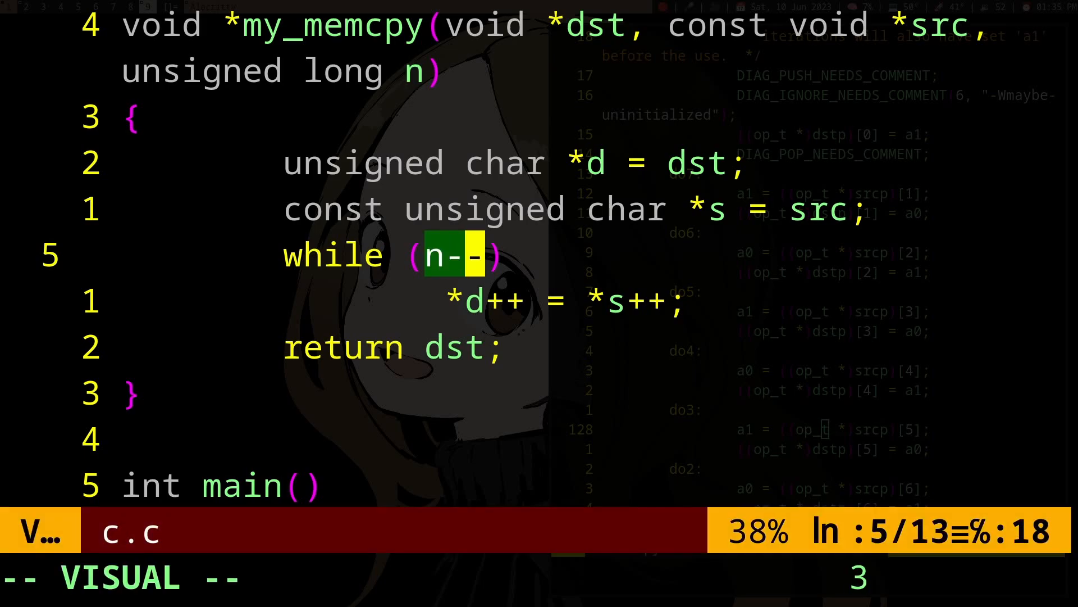
pyautogui.press('j')
pyautogui.write(' {')
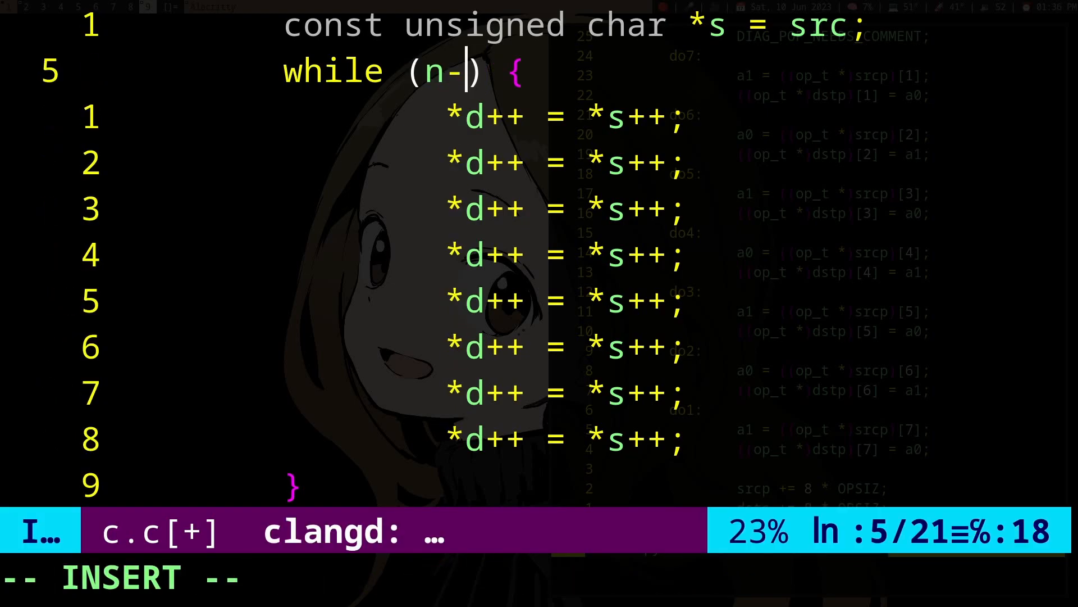
# Step: Rewrite the loop as for (; n-=8; s += 8, d ...) advancing pointers by 8 per pass
pyautogui.write('=8')
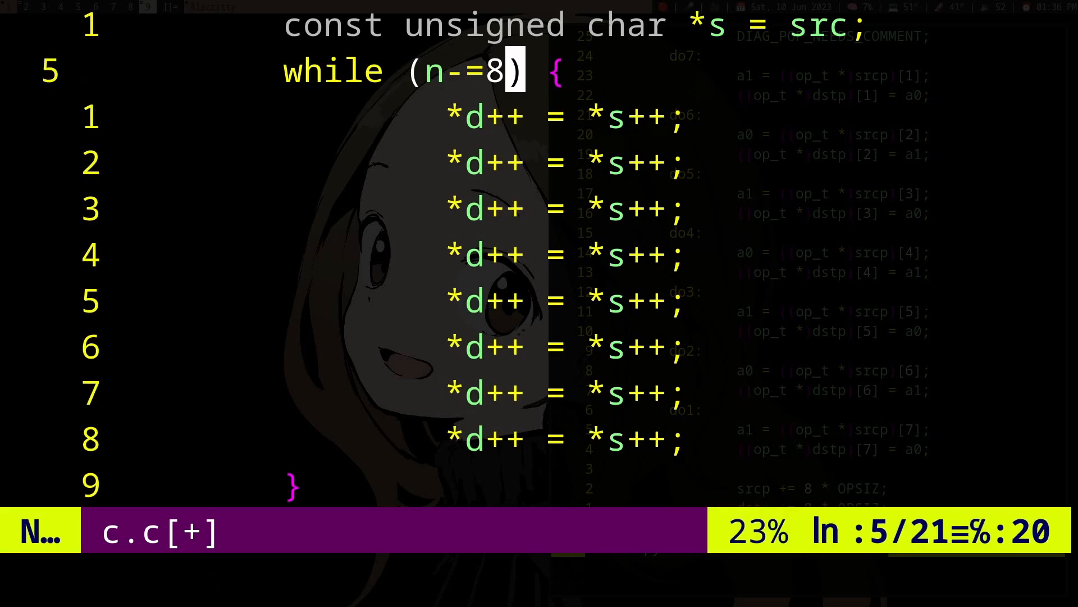
pyautogui.write('for')
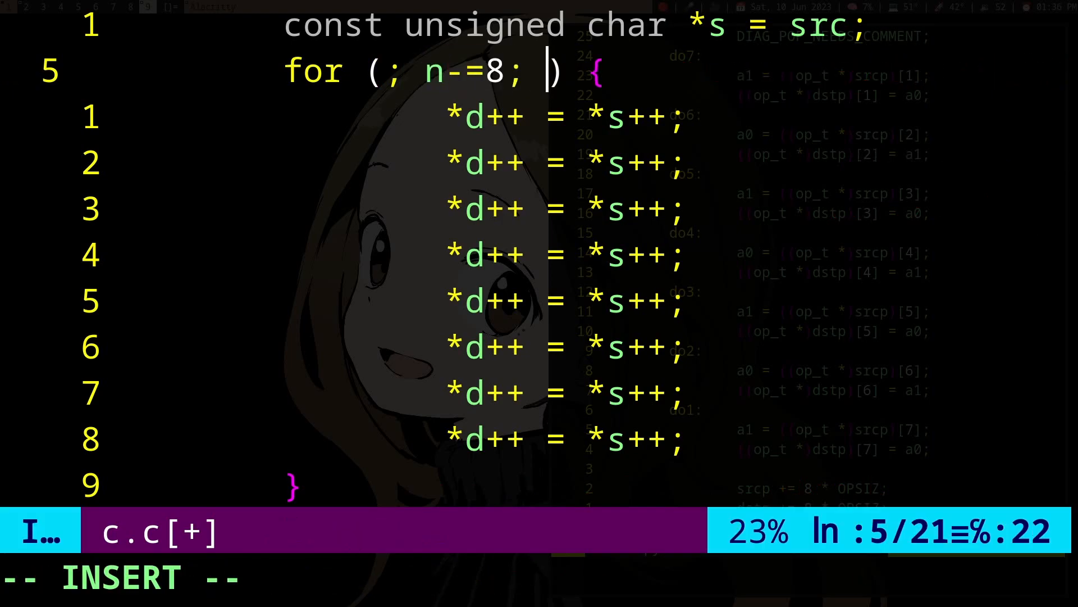
pyautogui.write('s += 8')
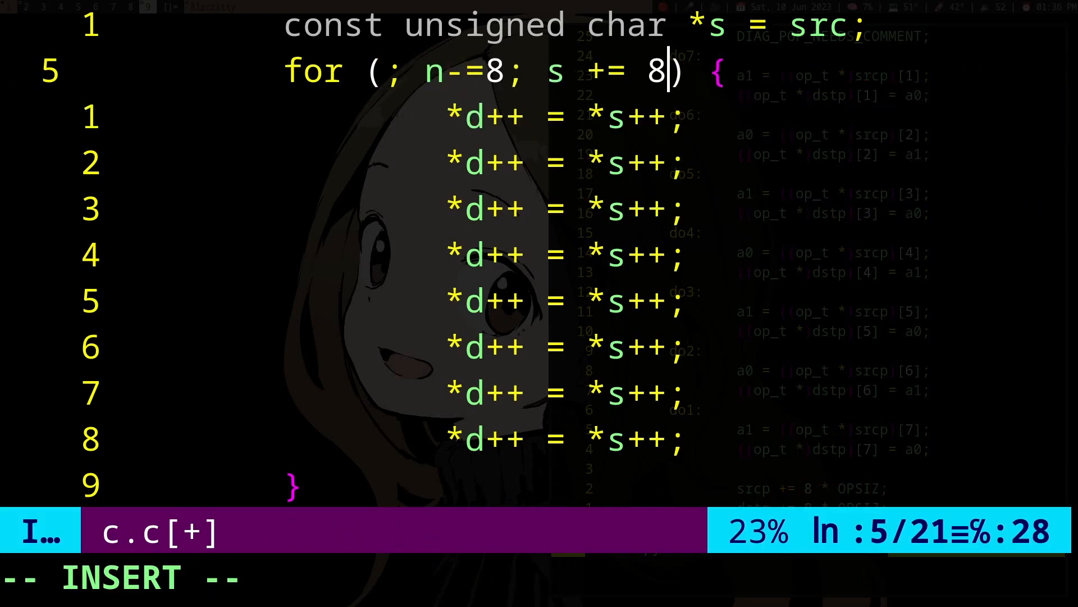
pyautogui.write(', d')
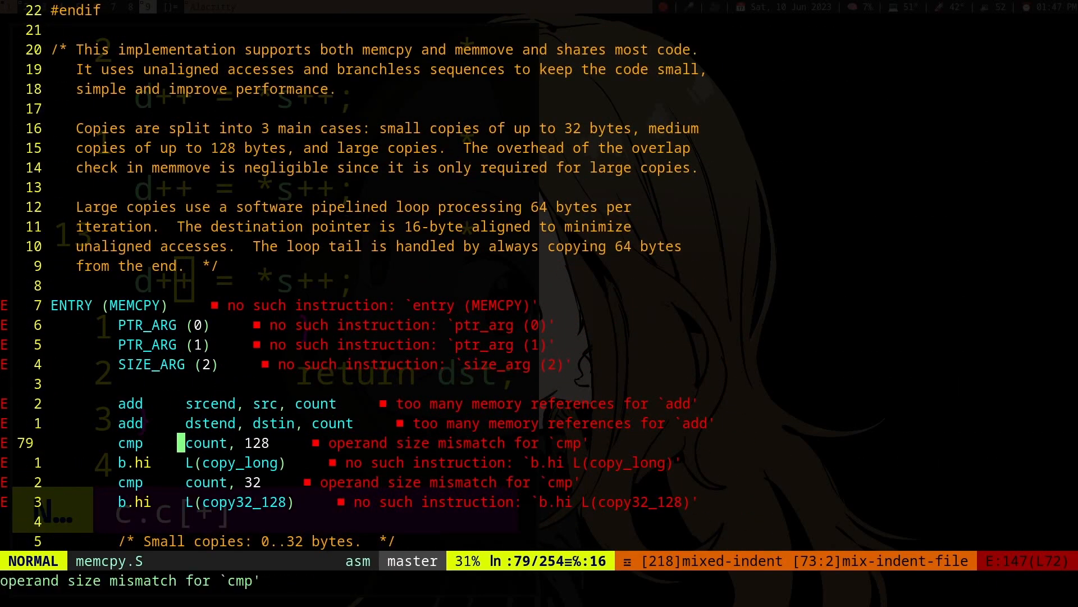
# Step: Scroll memcpy.S past ENTRY (MEMCPY) to the small-copies block of 16-byte loads and stores
pyautogui.scroll(-3)
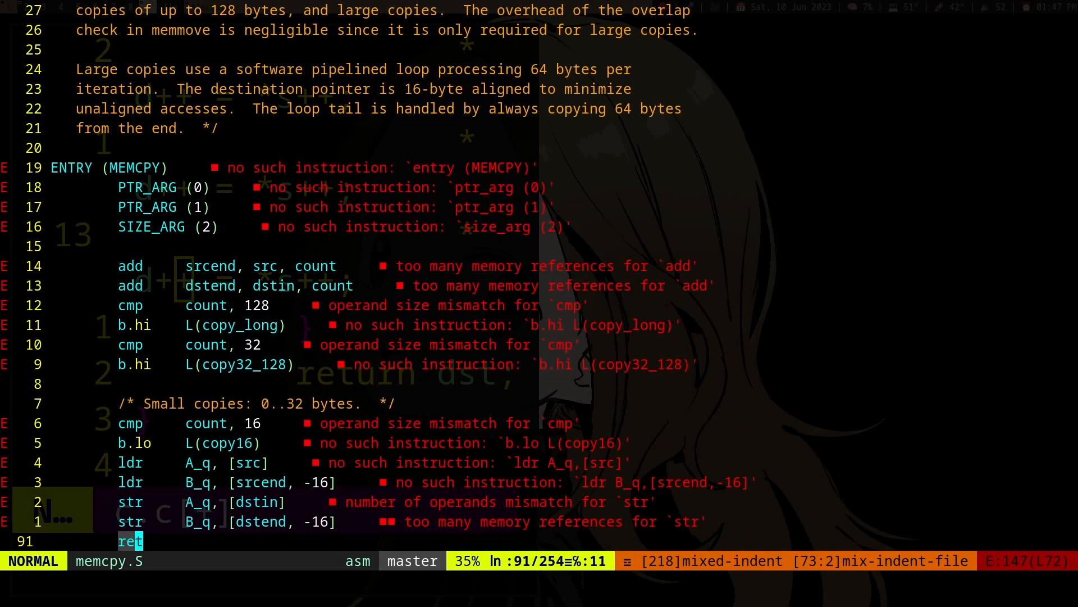